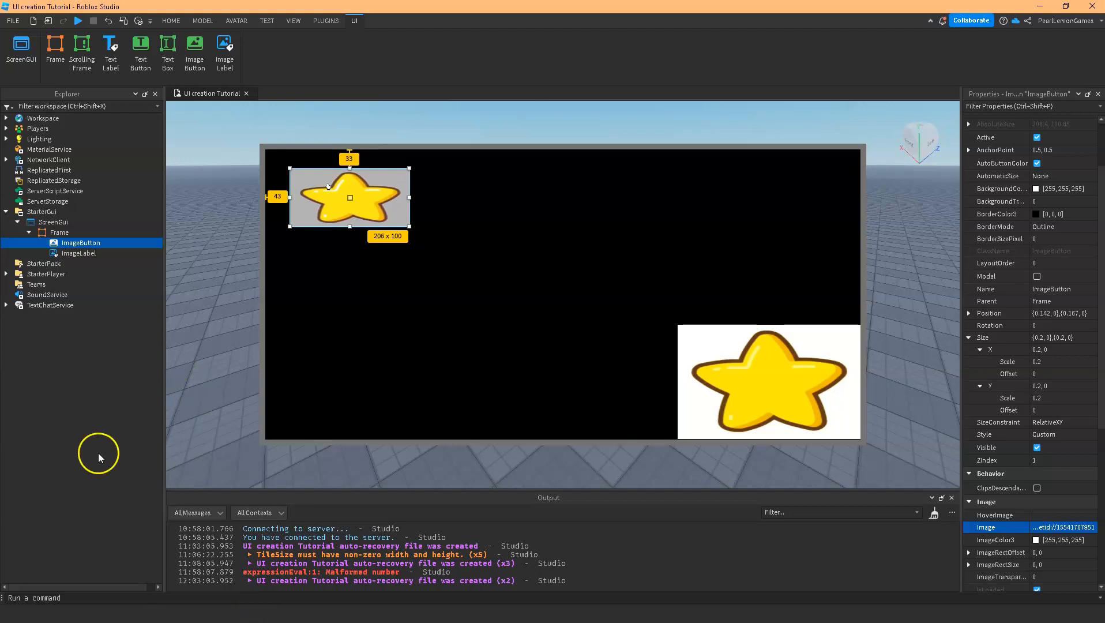
mouse_move(351, 199)
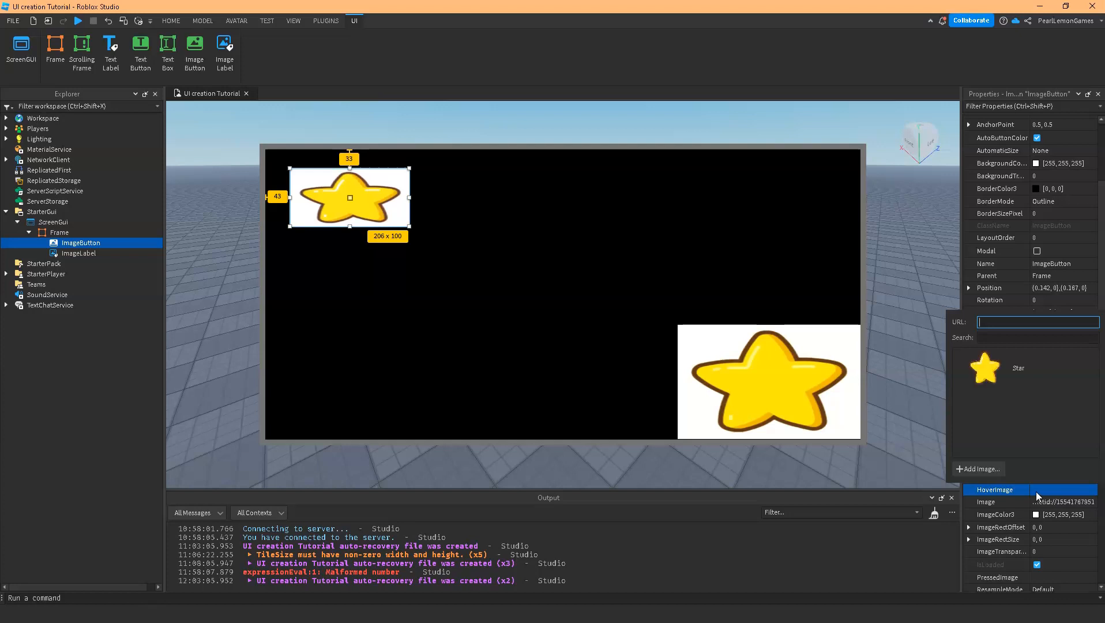
Upload HoverStar.png as a new HoverStar image and assign it as the button's HoverImage
click(978, 468)
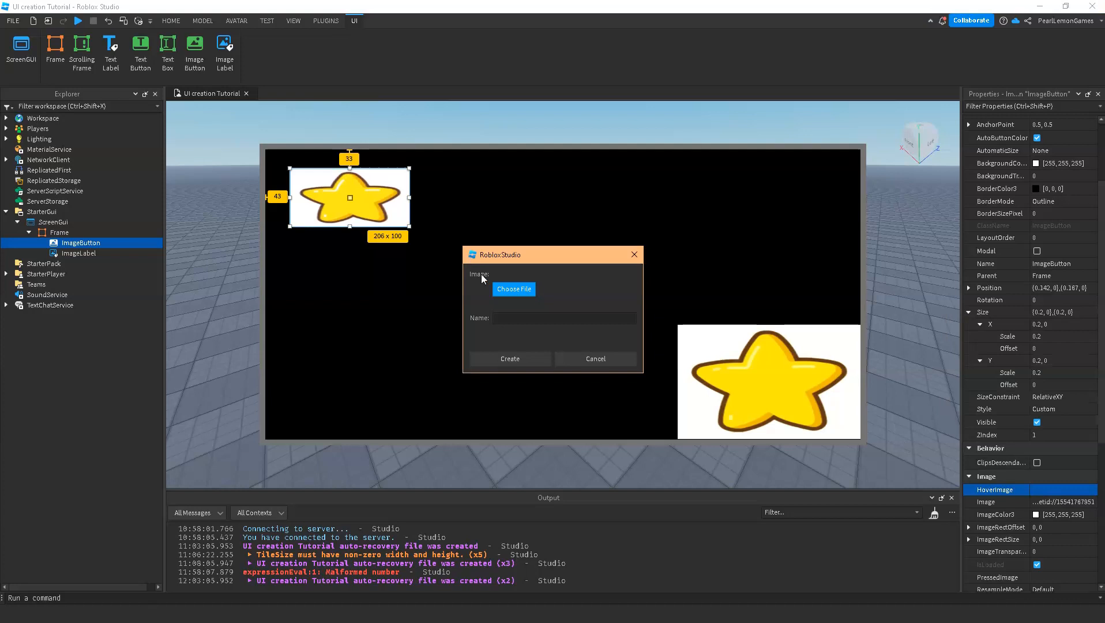
click(514, 288)
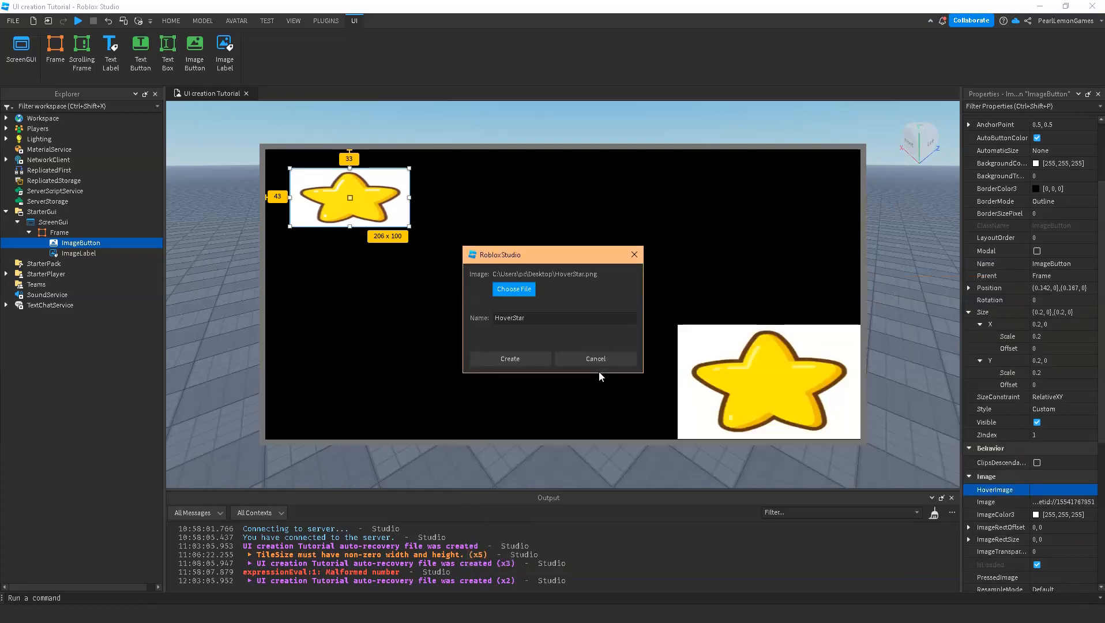
click(510, 359)
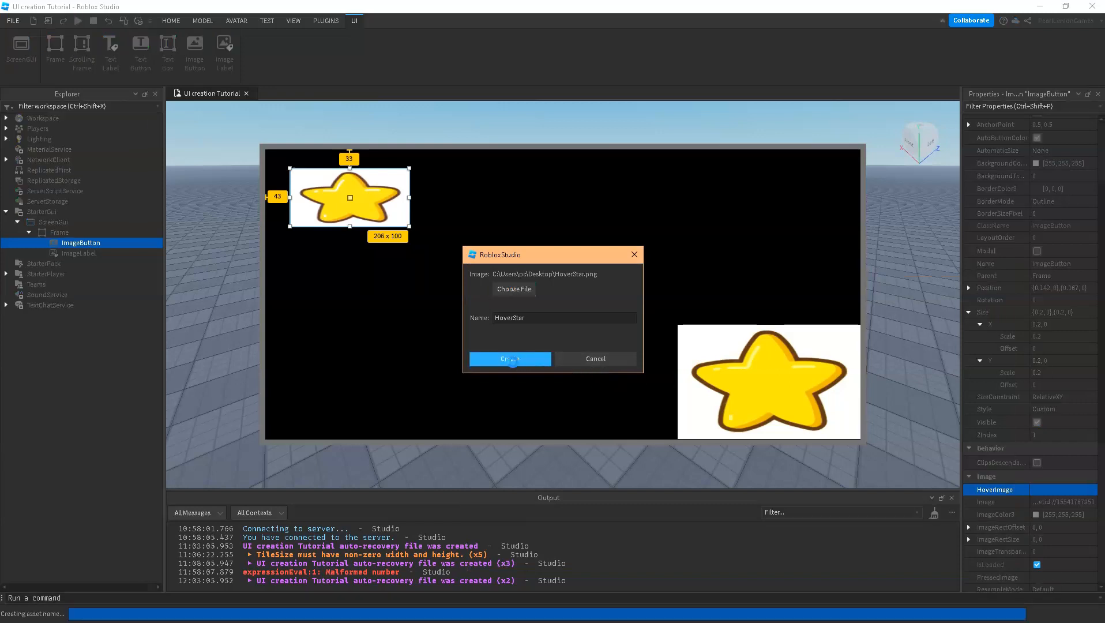
click(509, 359)
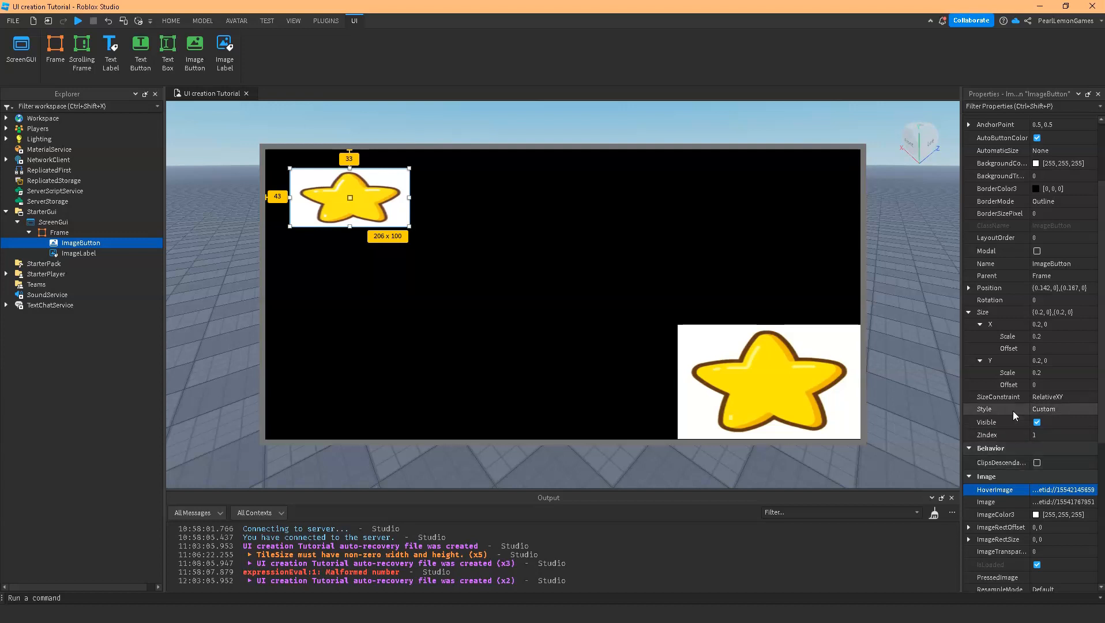
mouse_move(708, 342)
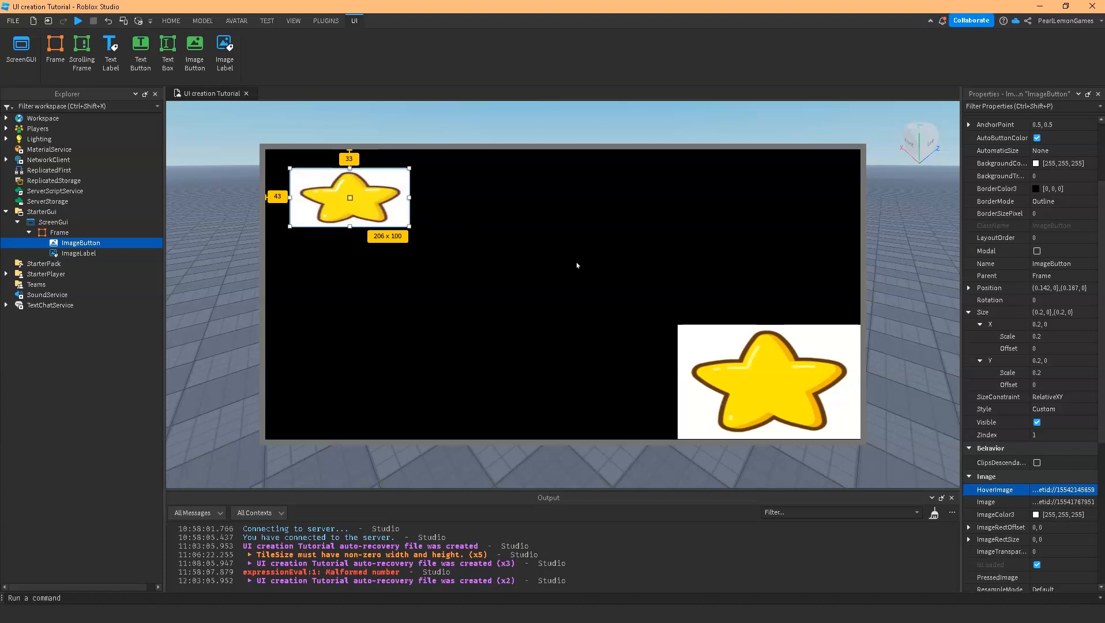
mouse_move(664, 258)
text(1)
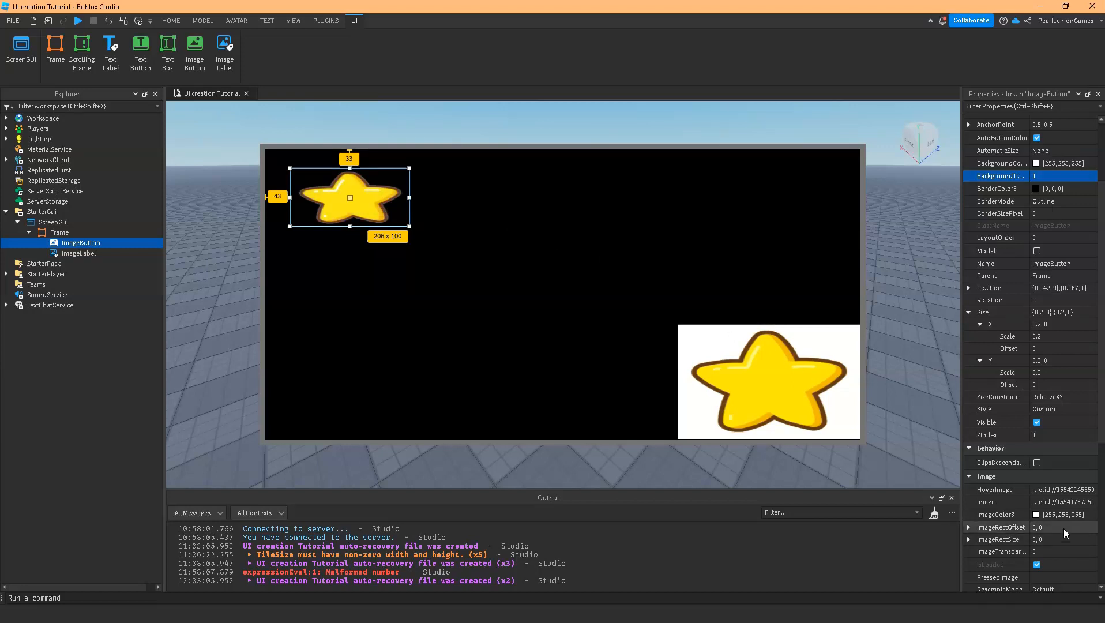
click(1037, 513)
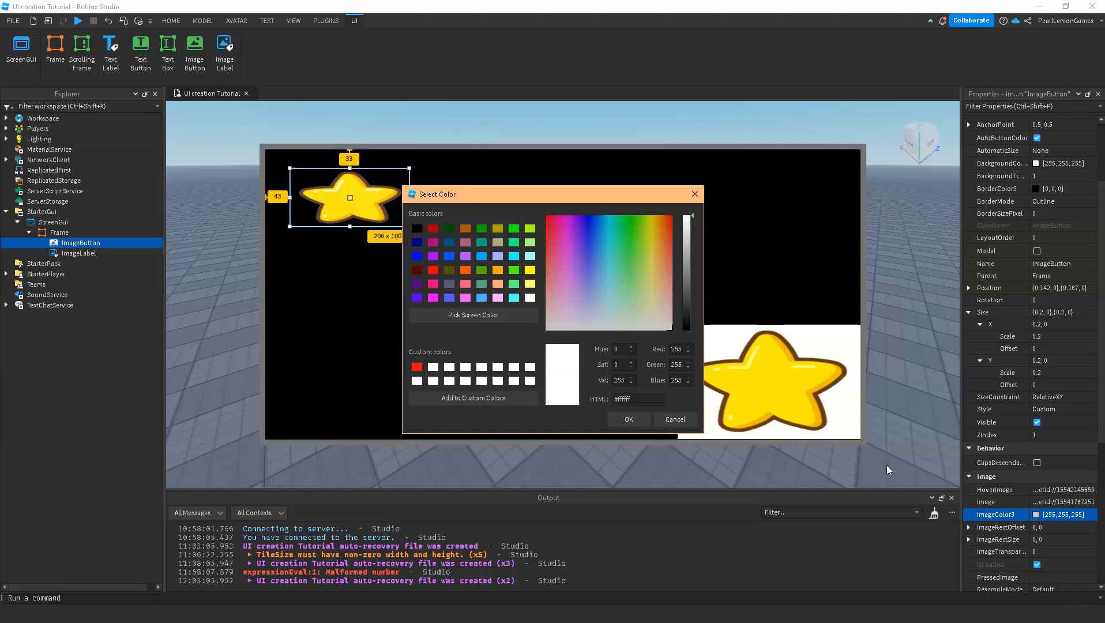
mouse_move(433, 229)
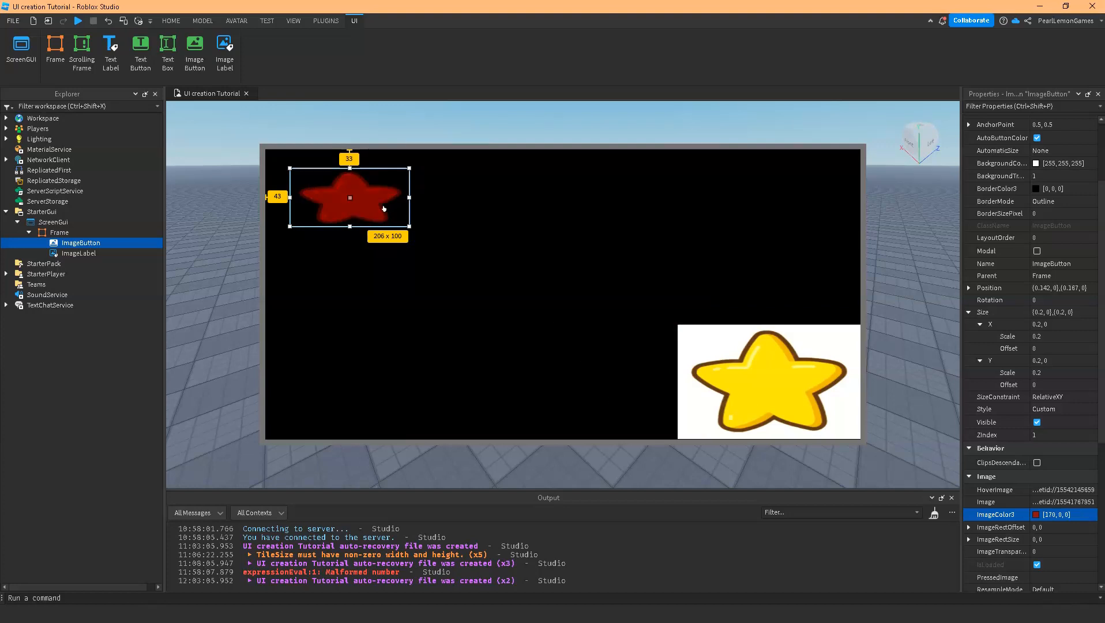
mouse_move(375, 208)
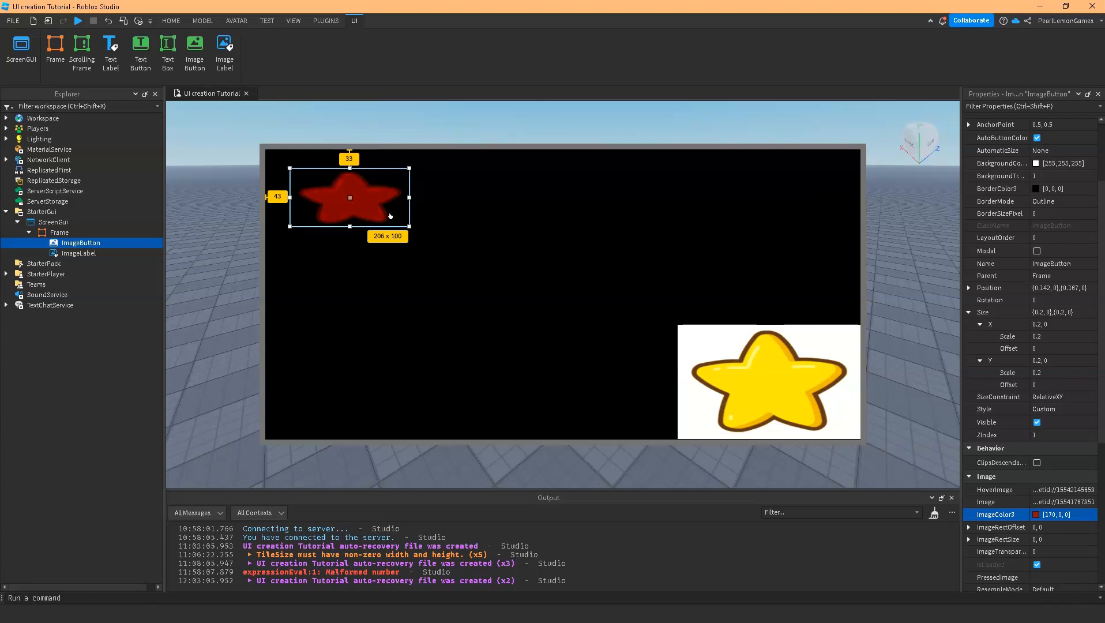
mouse_move(1050, 531)
text(.5)
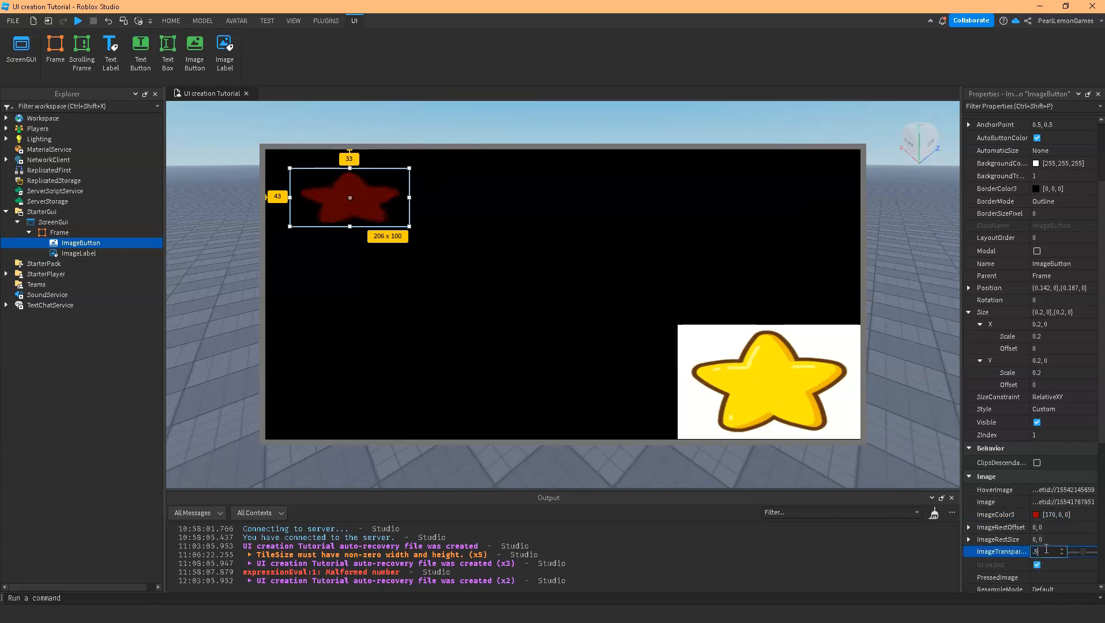
Set the star's ImageTransparency to 0.5 to try half transparency
text(0.5)
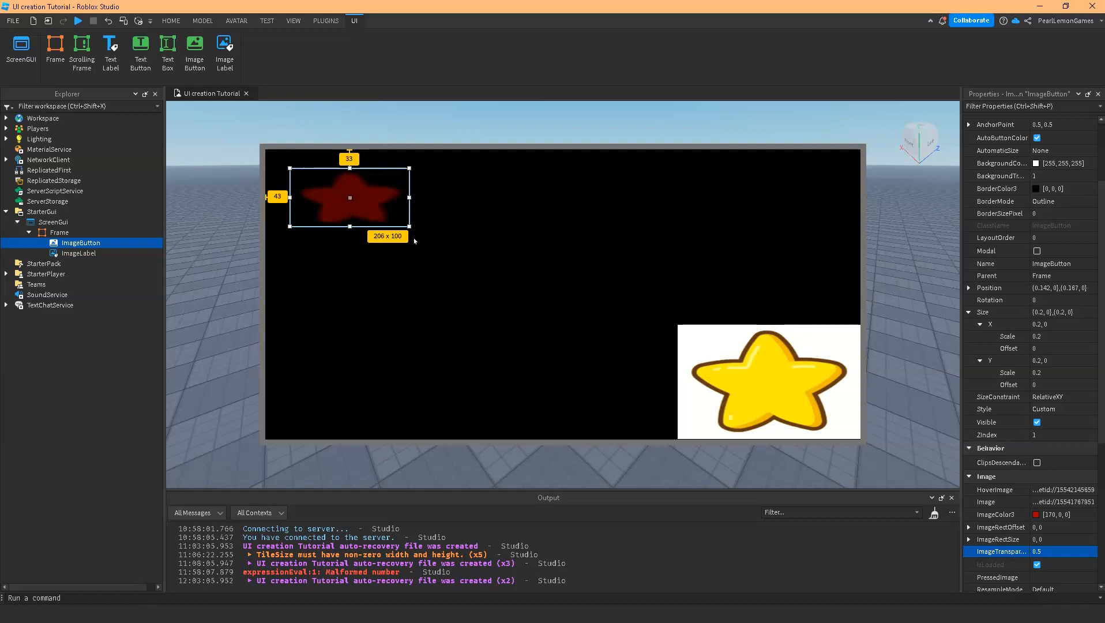
mouse_move(1066, 563)
text(0)
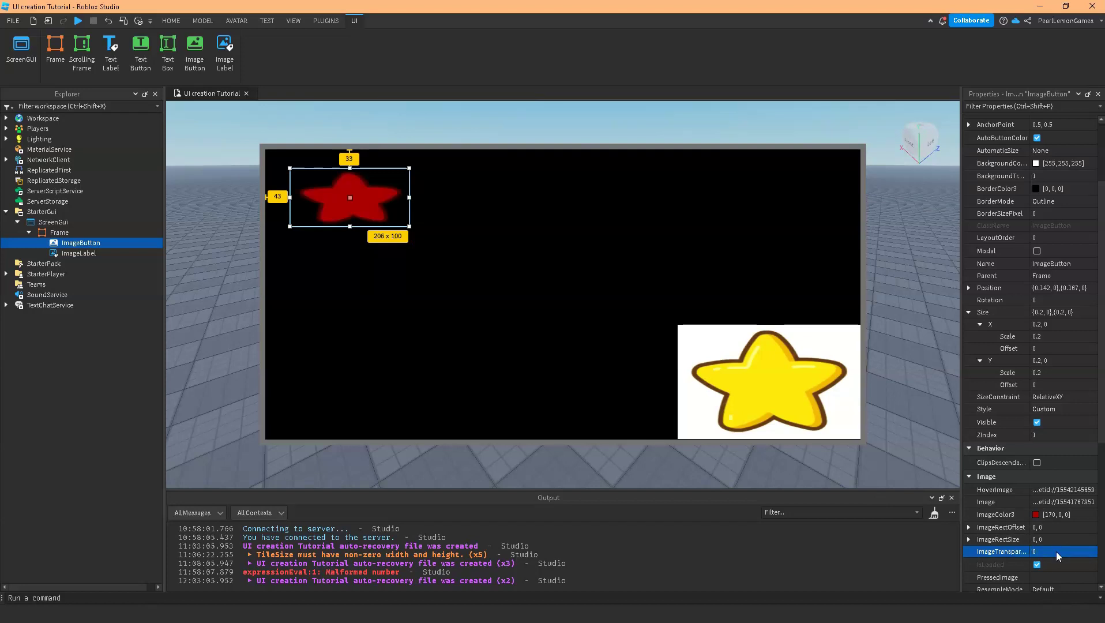
Reset ImageColor3 to white 255, 255, 255 so the star shows its original yellow
click(1036, 514)
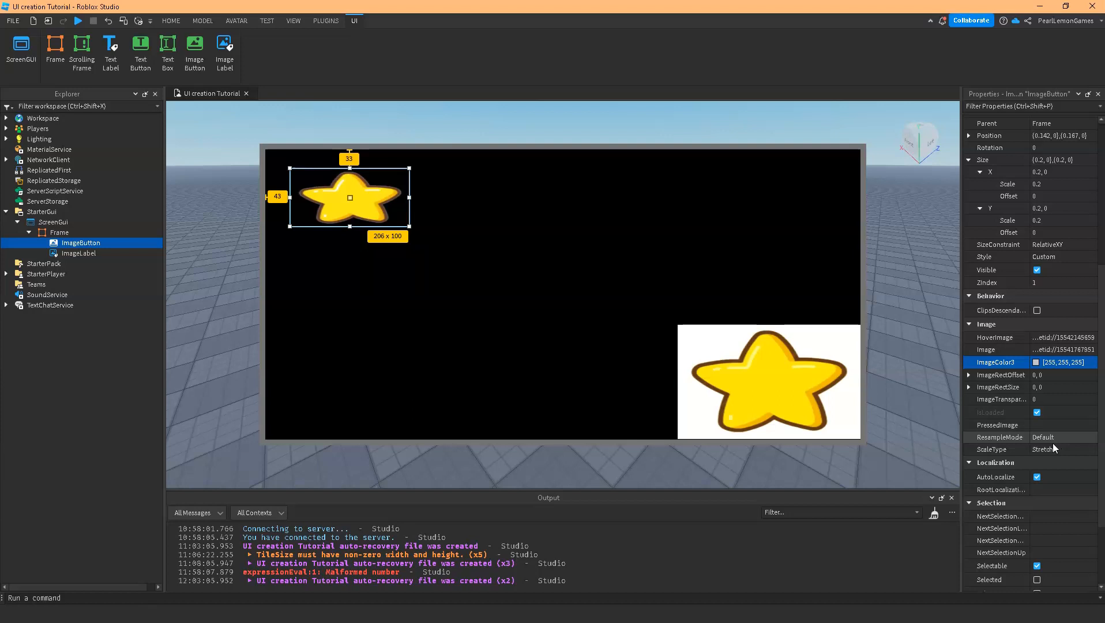
Set ScaleType to Tile and expand the TileSize settings
click(1061, 449)
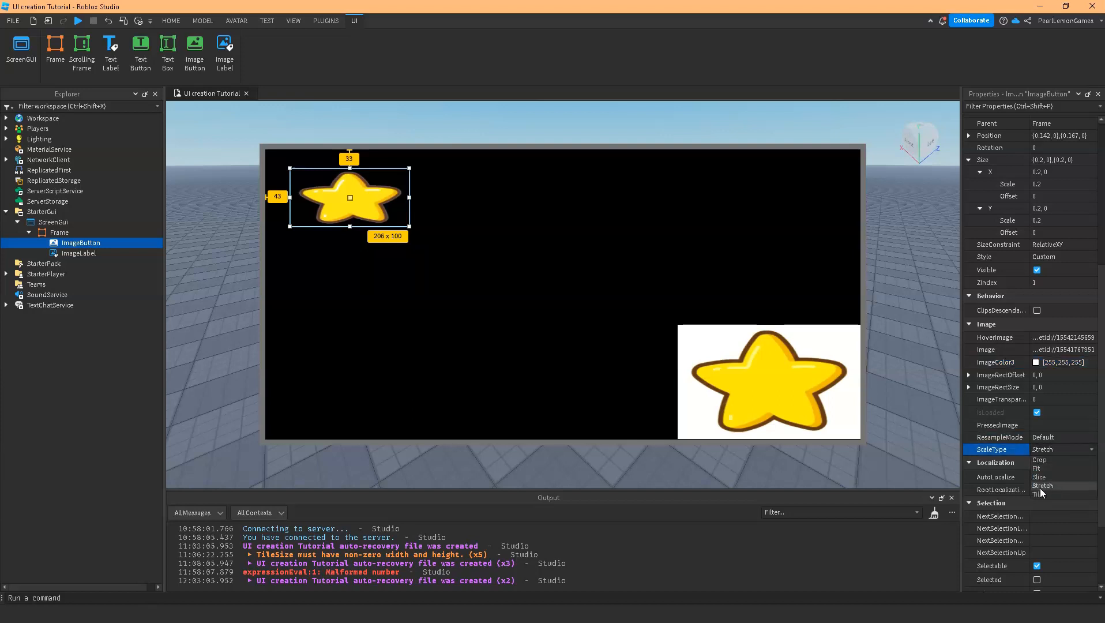
click(1040, 493)
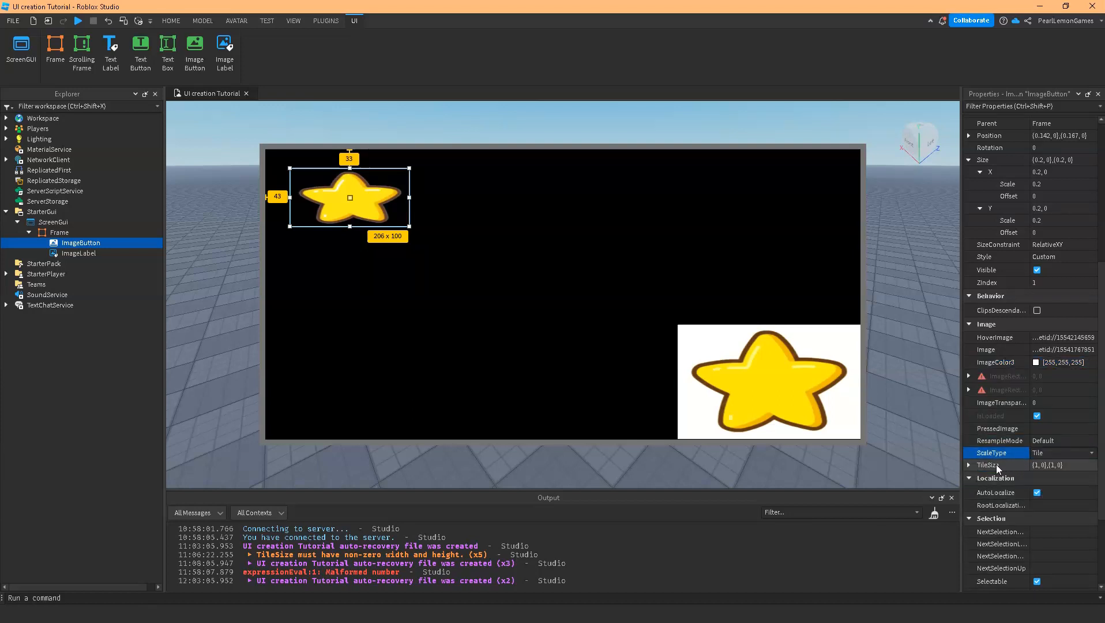
click(968, 464)
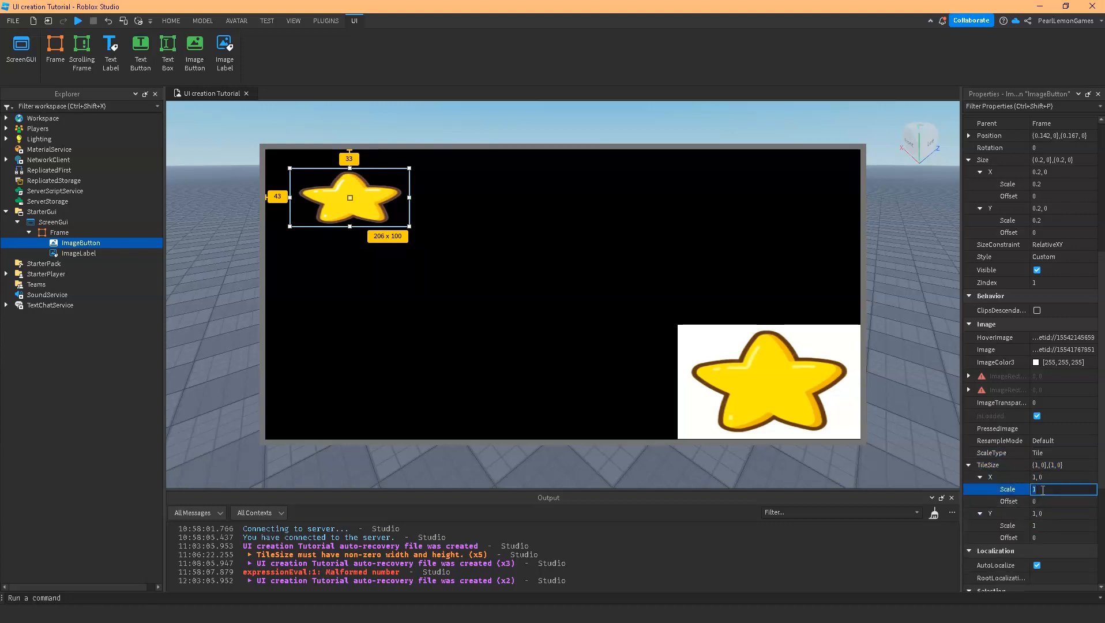
Set TileSize X and Y Scale, trying 0.01 then 0.1, giving a grid of small stars
text(0.01)
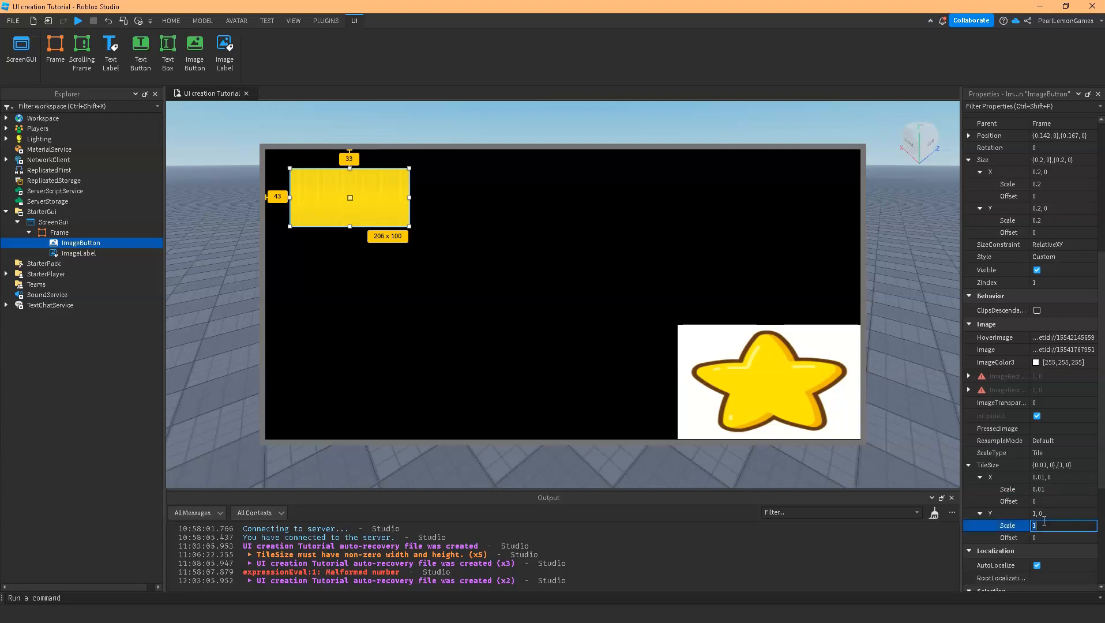
text(0.01)
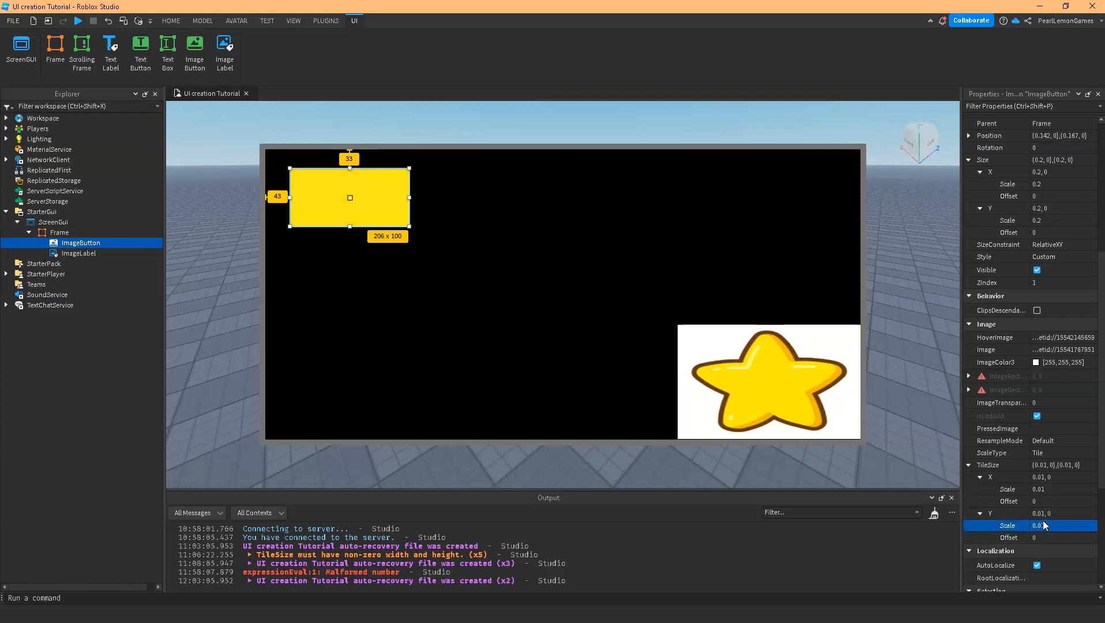
click(1063, 524)
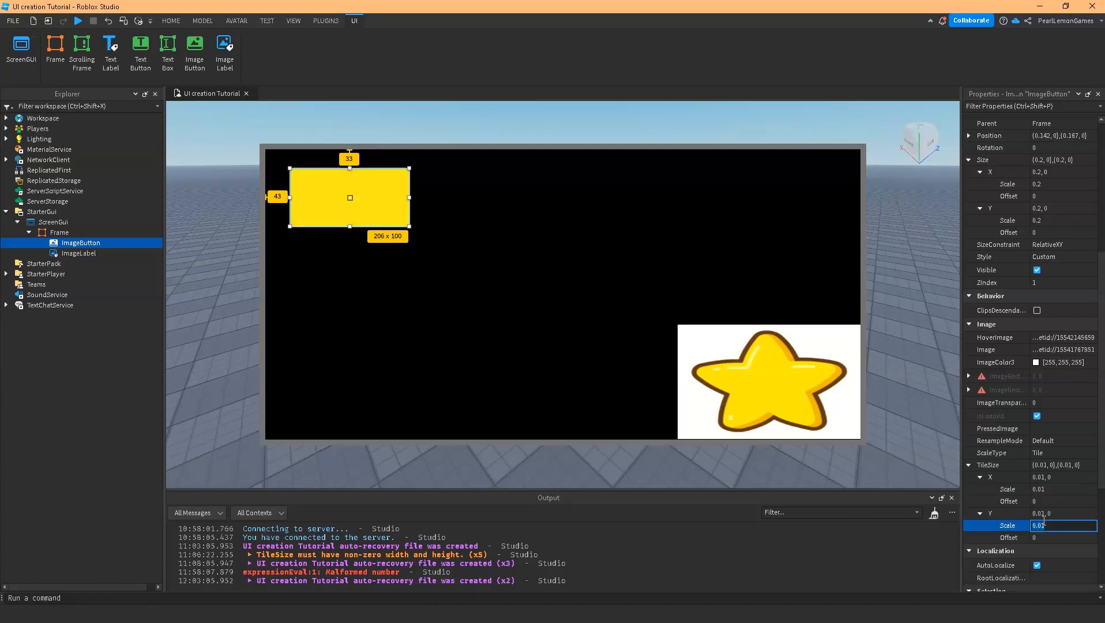
text(0.1)
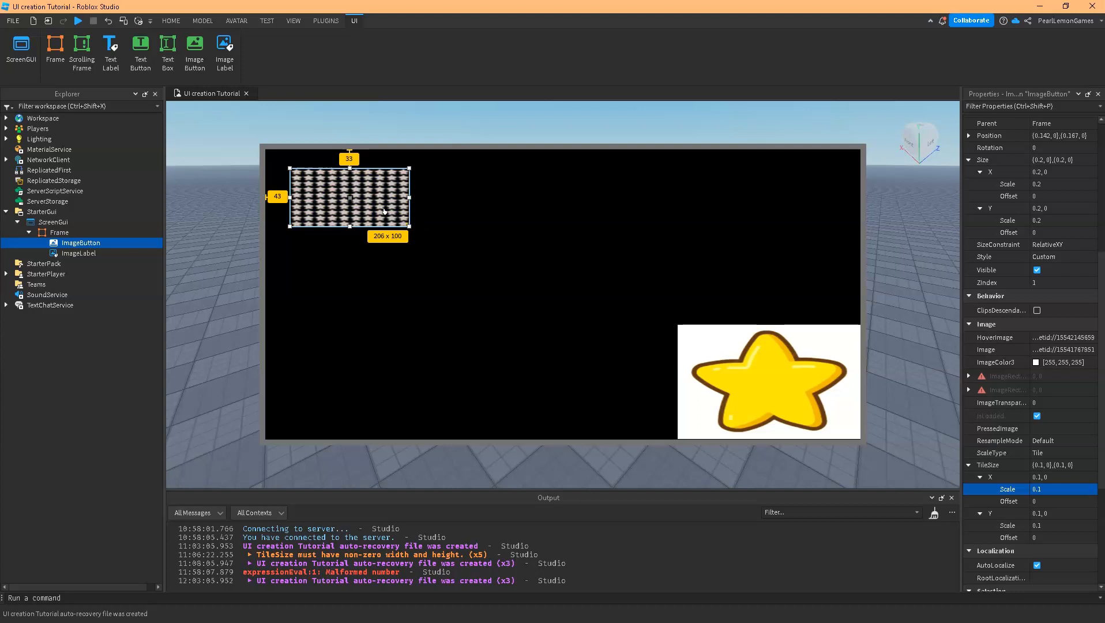
mouse_move(374, 204)
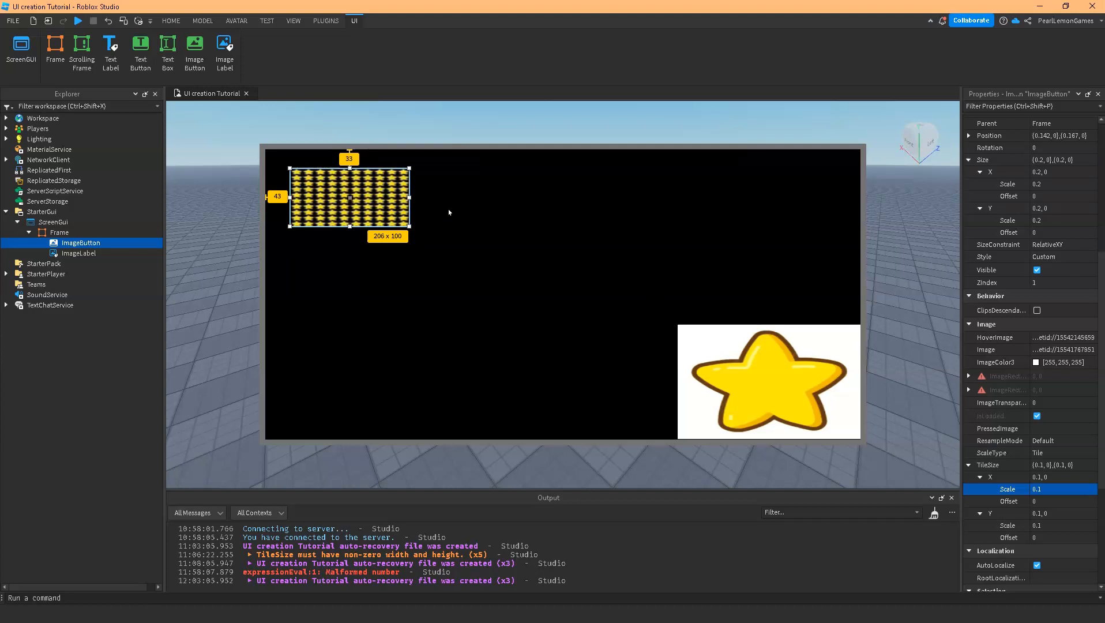
mouse_move(494, 241)
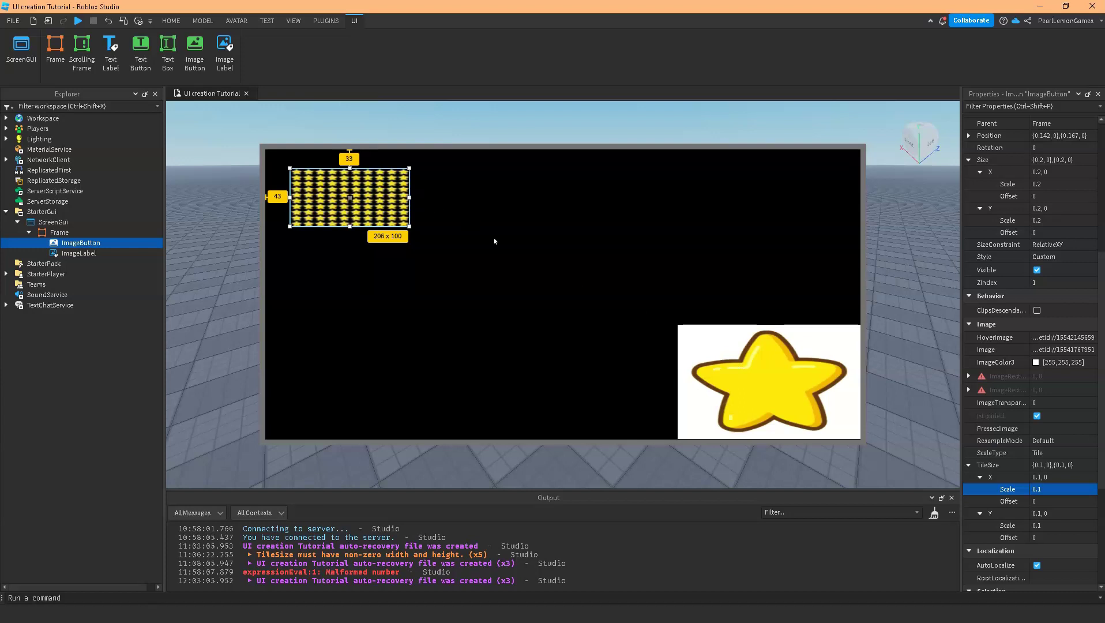
mouse_move(724, 367)
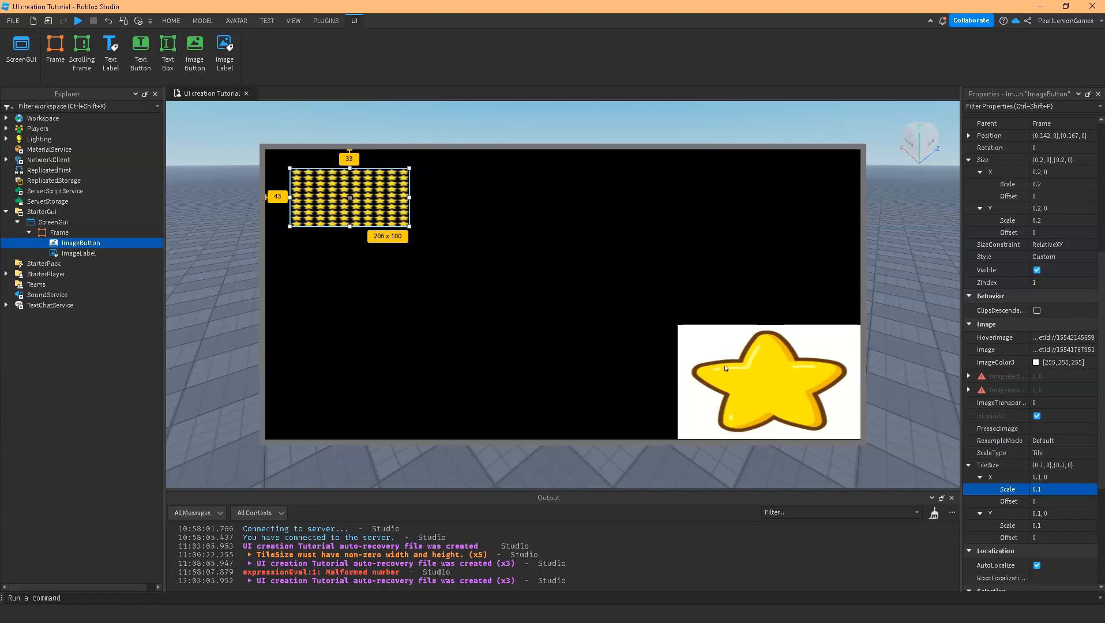